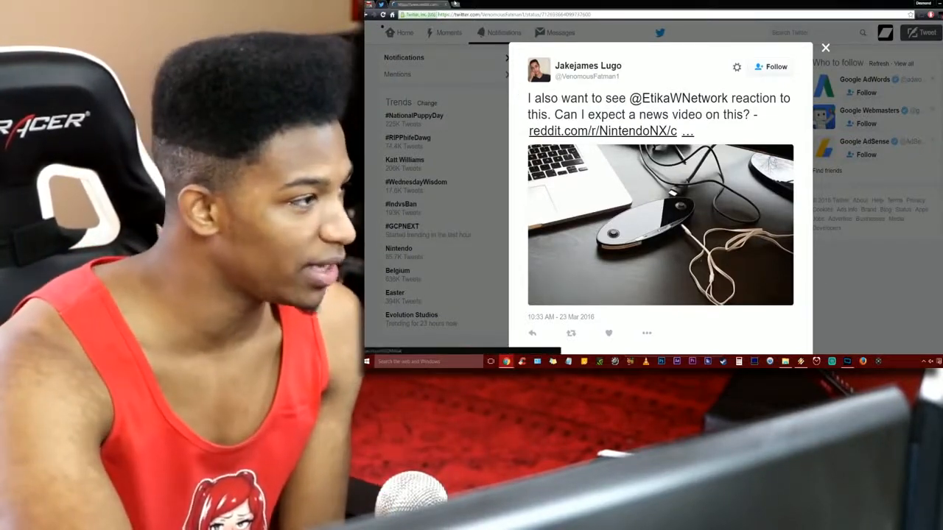
# Step: Open the full 'NX controller' Imgur album and scroll back up to its title
pyautogui.click(602, 131)
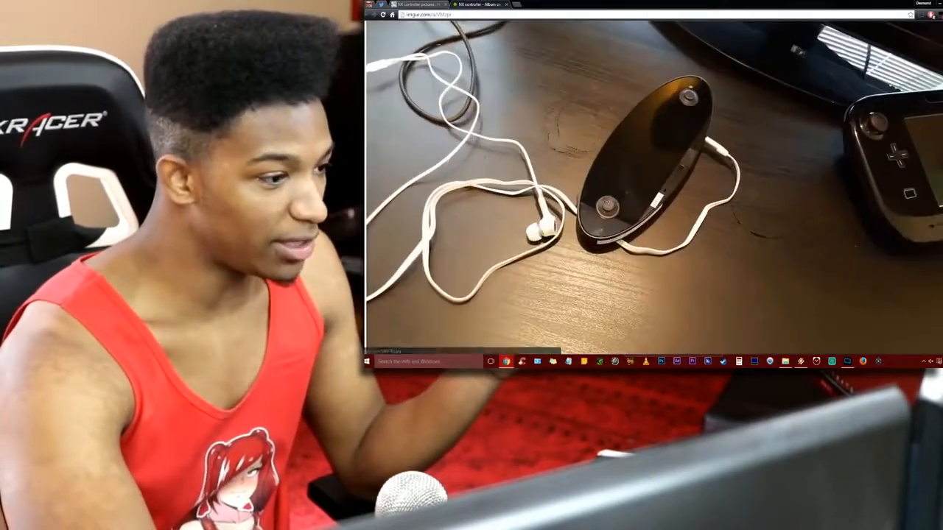
pyautogui.scroll(3)
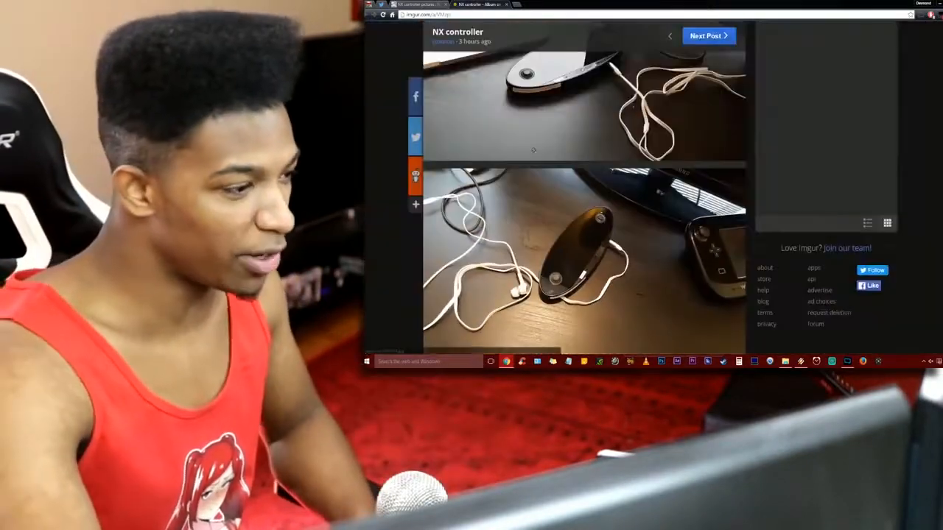
pyautogui.moveTo(416, 175)
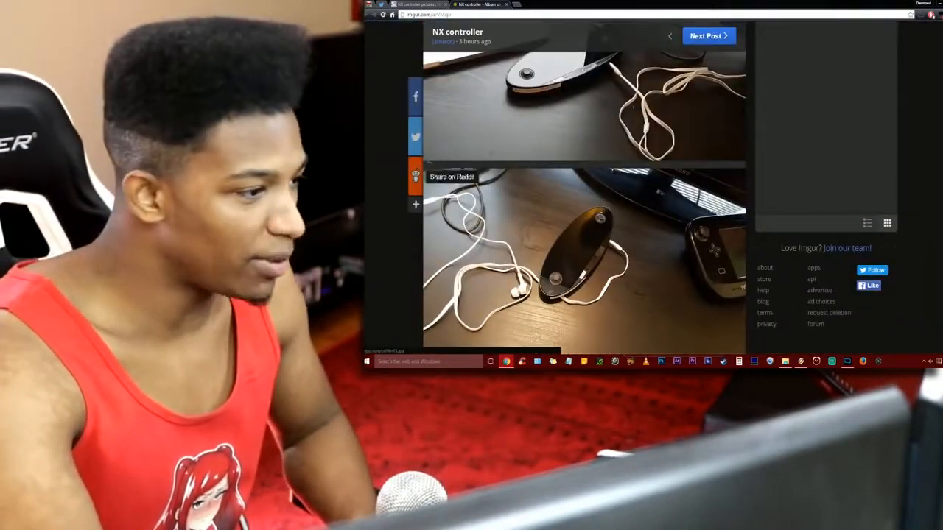
pyautogui.scroll(3)
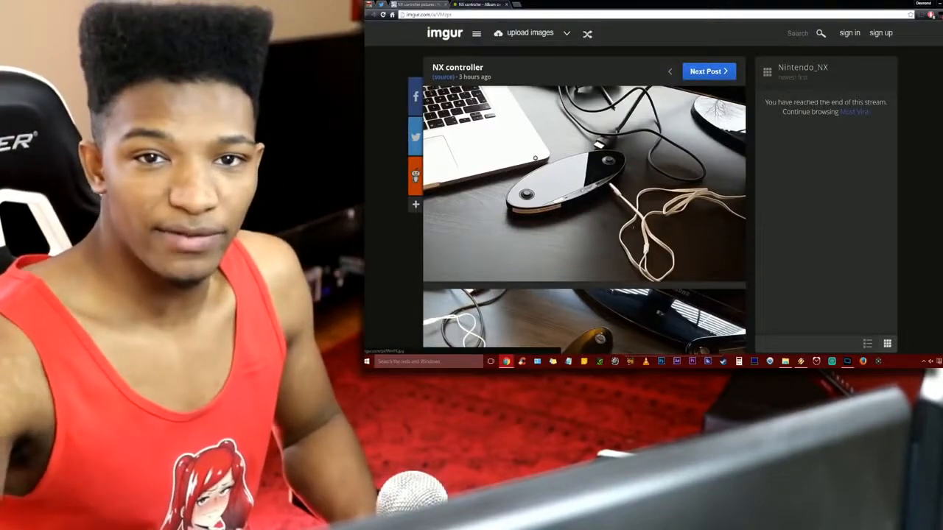